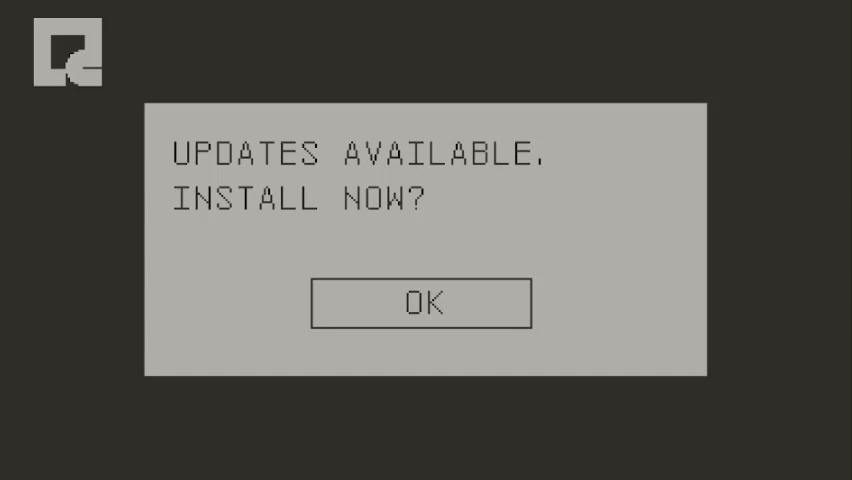
click(420, 302)
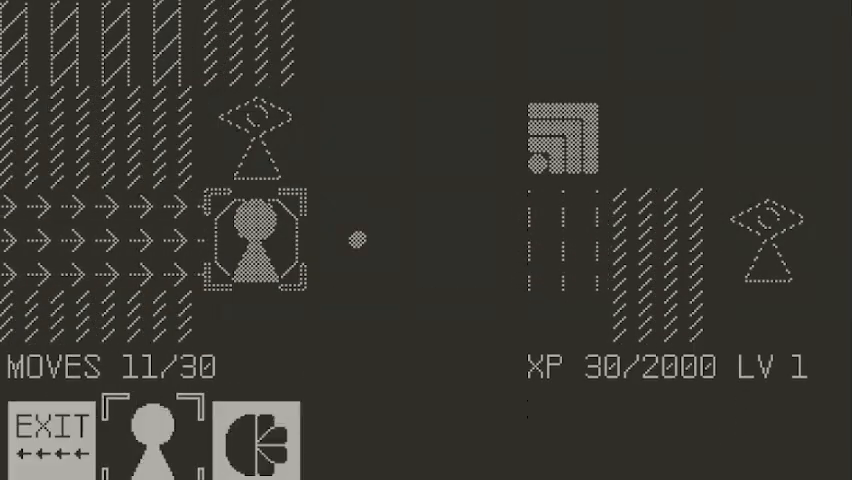
click(256, 448)
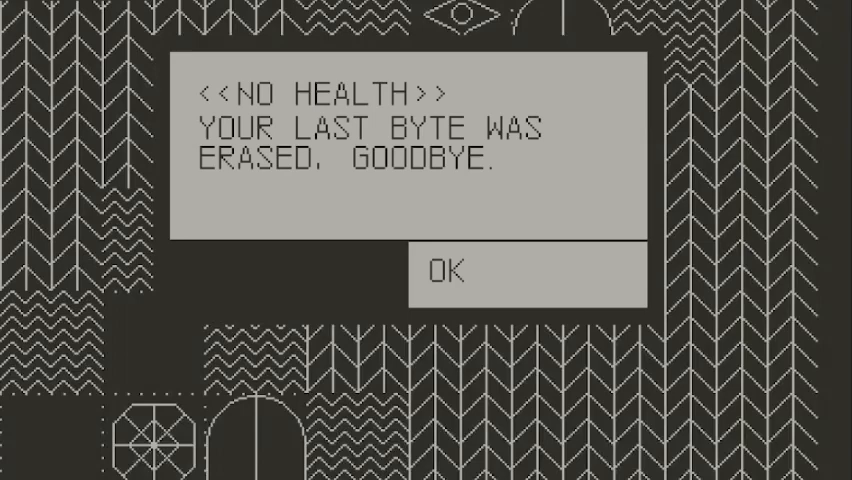
click(448, 272)
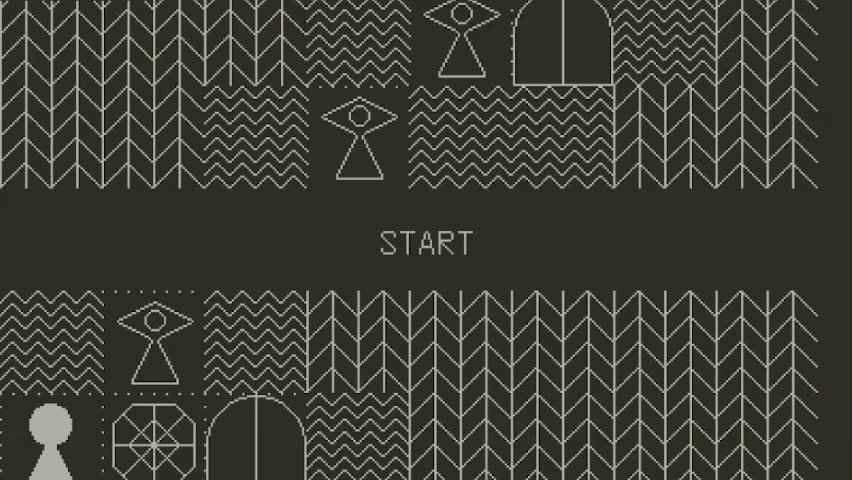
click(426, 236)
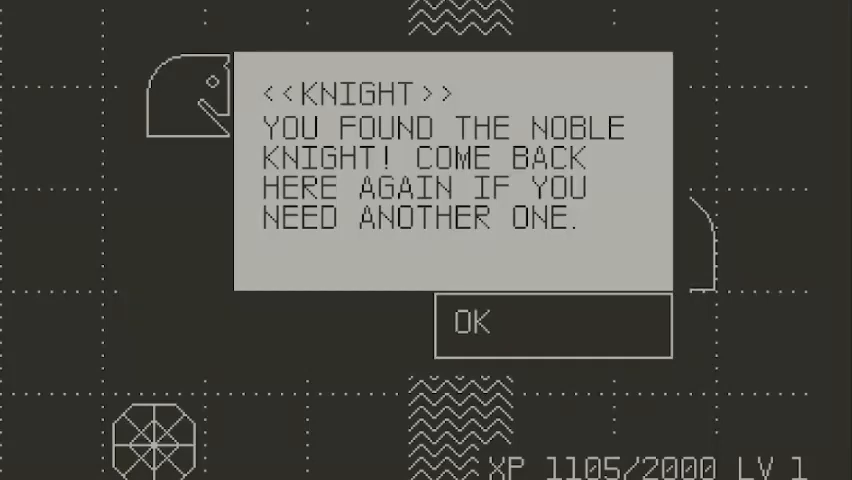
click(552, 322)
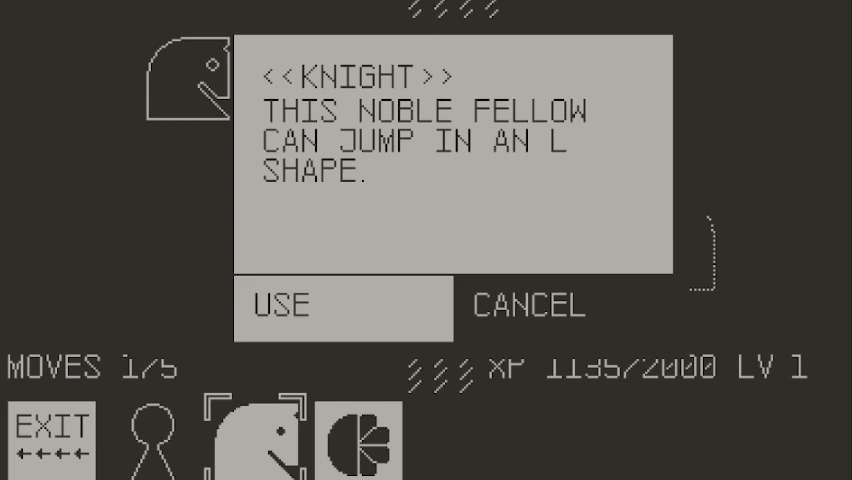
click(288, 306)
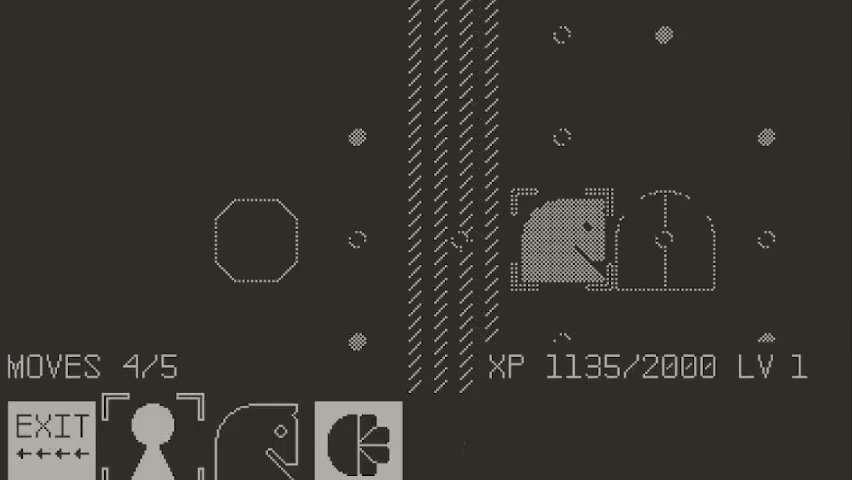
click(158, 436)
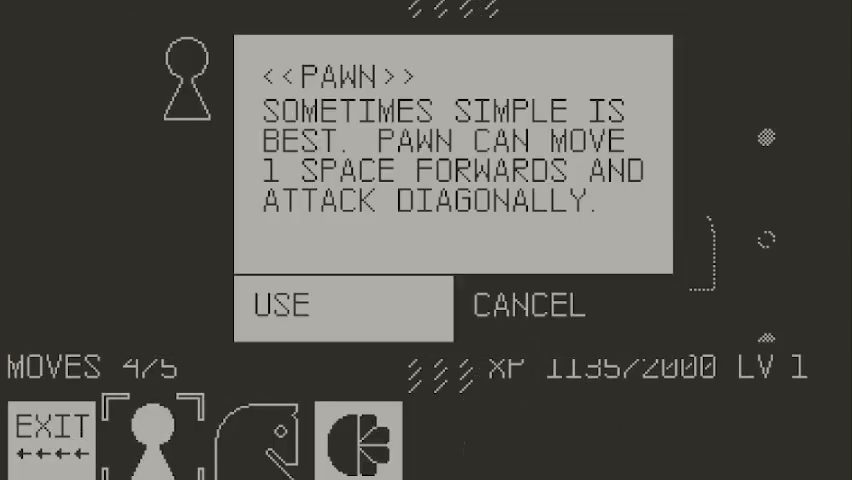
click(528, 308)
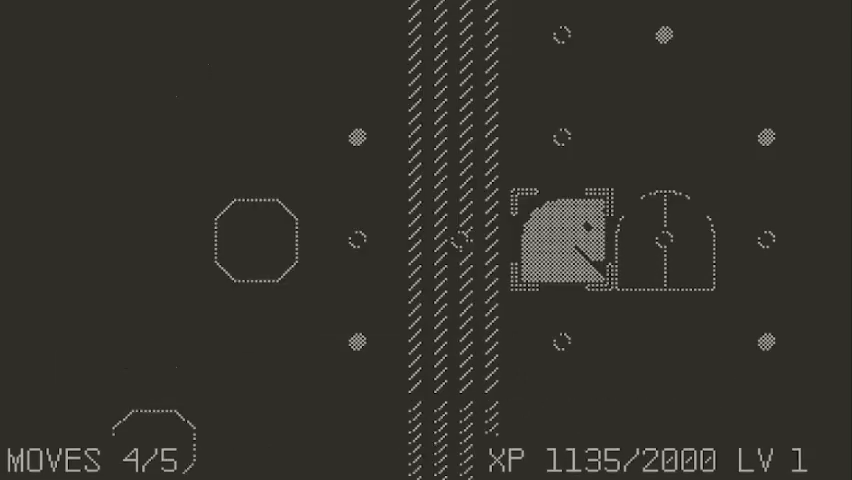